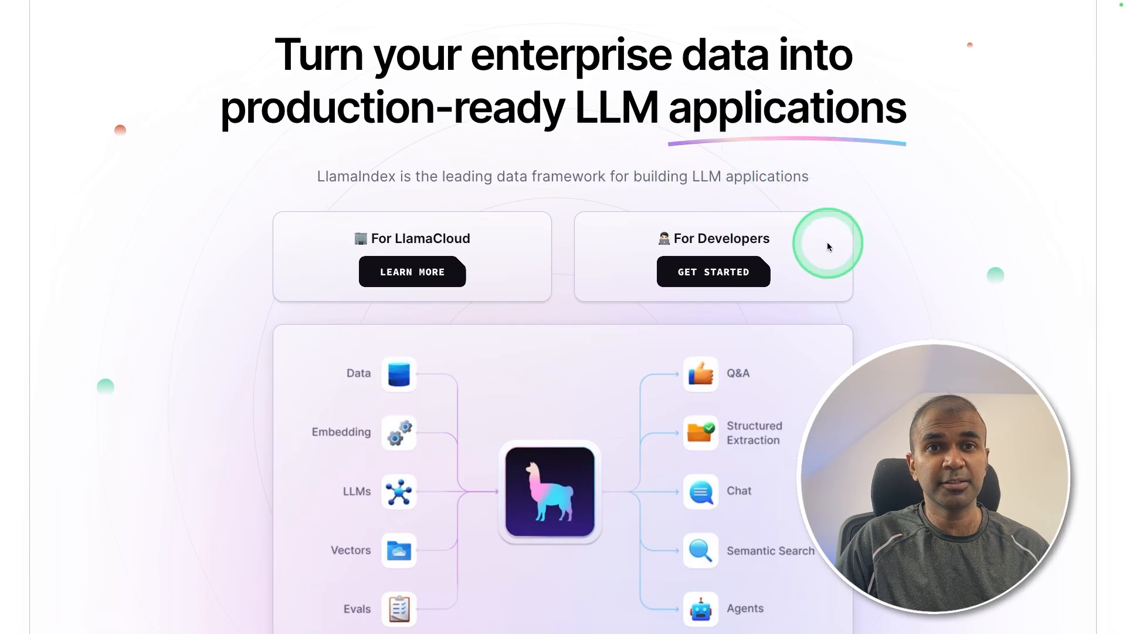
Step: Ask the chatbot 'What is (2+3)*5' and receive the final answer 25
{"action": "scroll", "scroll_direction": "down", "scroll_amount": 3}
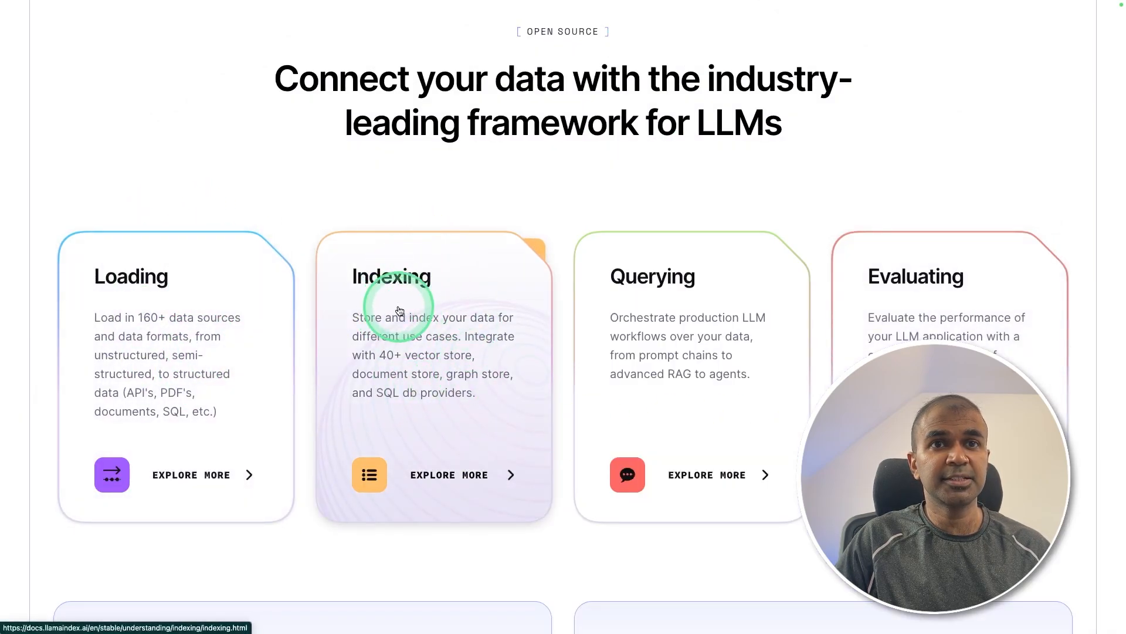
{"action": "mouse_move", "coordinate": [931, 277]}
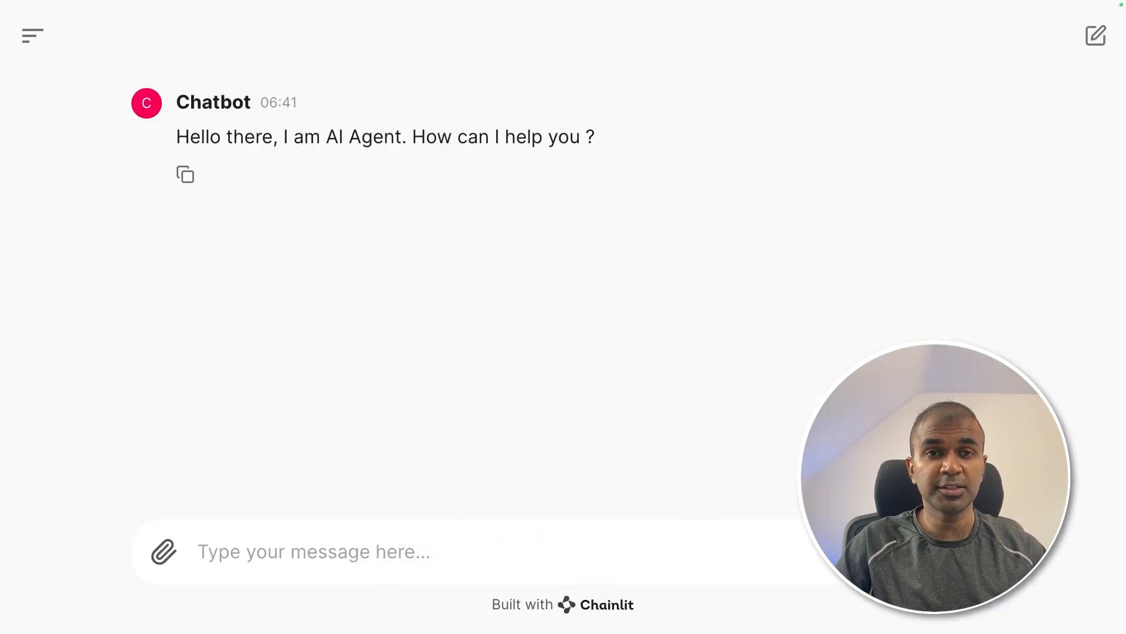
{"action": "type", "text": "What is (2+3)*"}
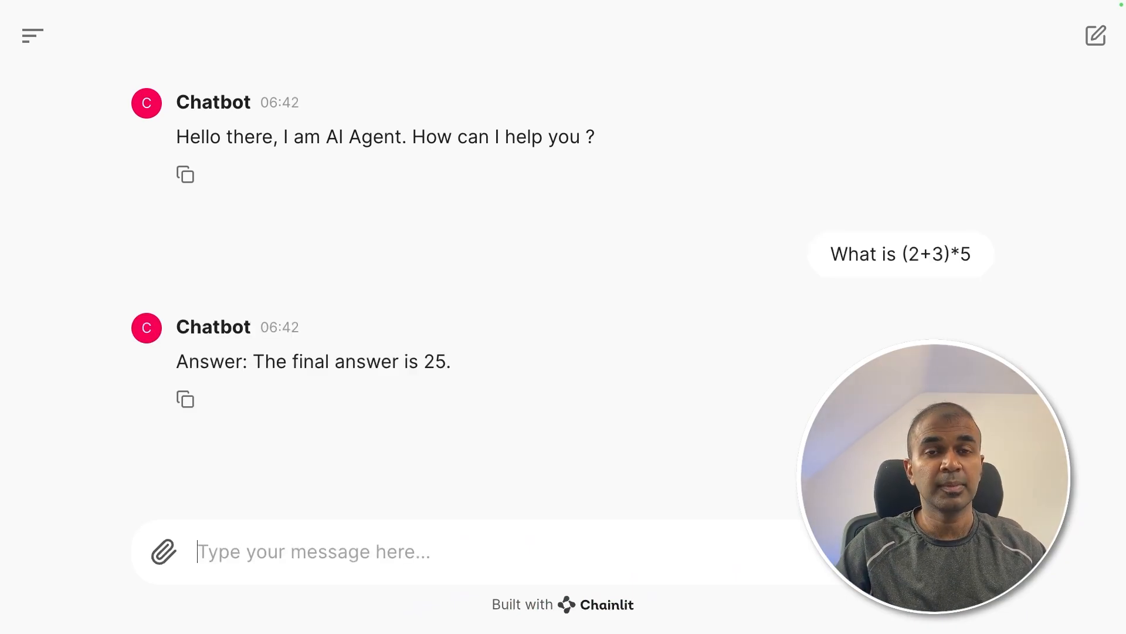
{"action": "left_click", "coordinate": [472, 386]}
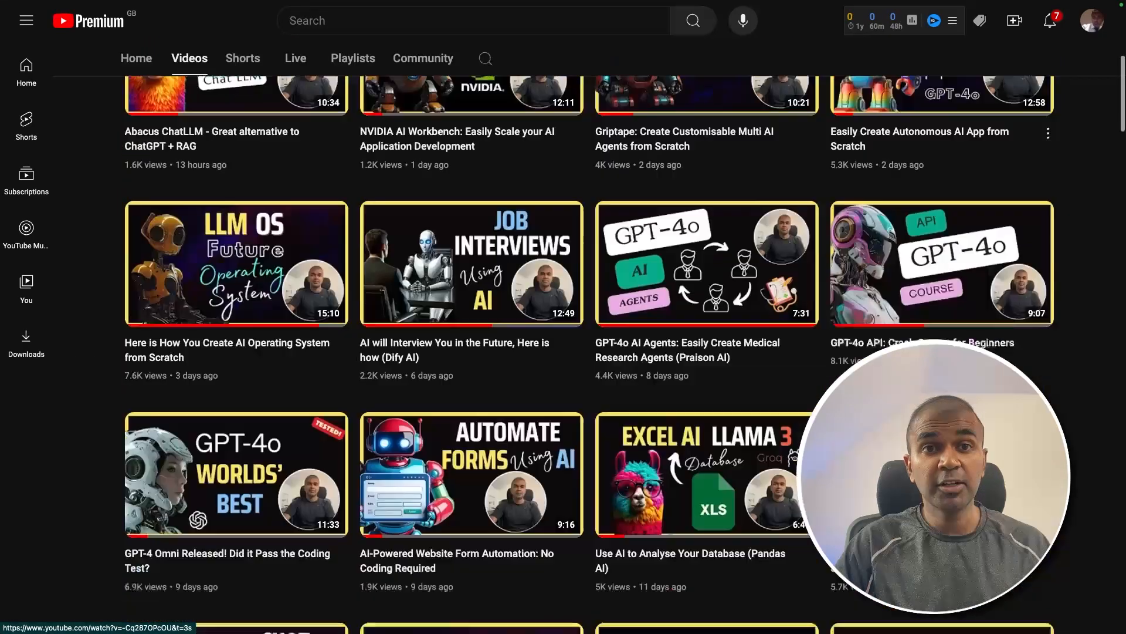
{"action": "scroll", "scroll_direction": "down", "scroll_amount": 3}
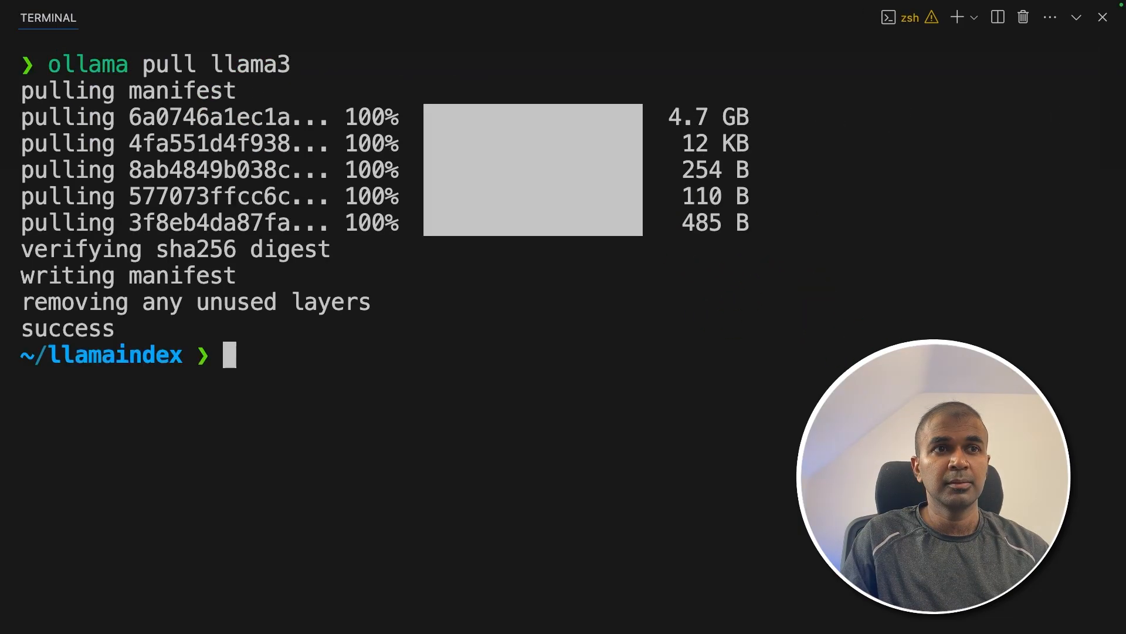
Step: Prepare 'pip install llama-index llama-index-llms-ollama chainlit' in the terminal, pointing out each package
{"action": "type", "text": "pip install llama-index llama-index-llms-ollama chainlit"}
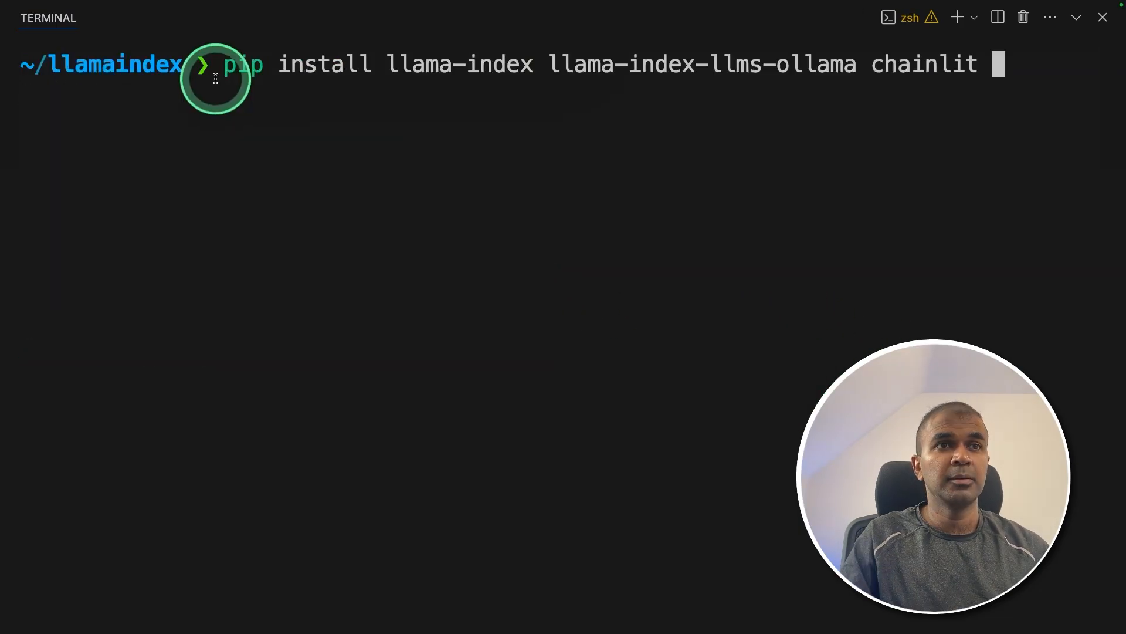
{"action": "double_click", "coordinate": [596, 65]}
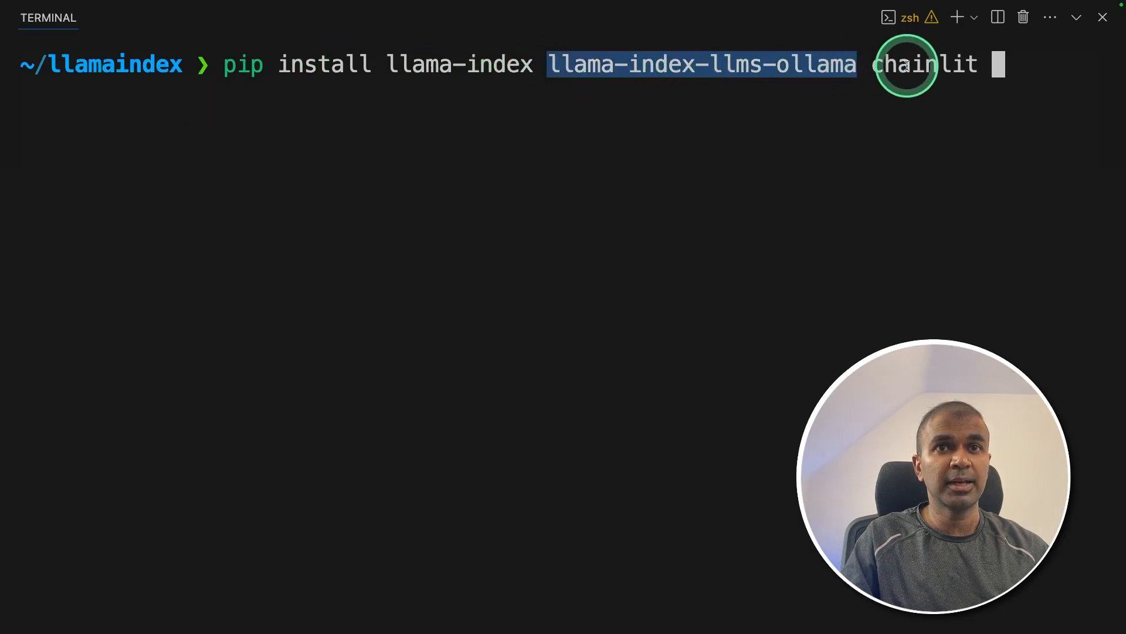
{"action": "double_click", "coordinate": [459, 65]}
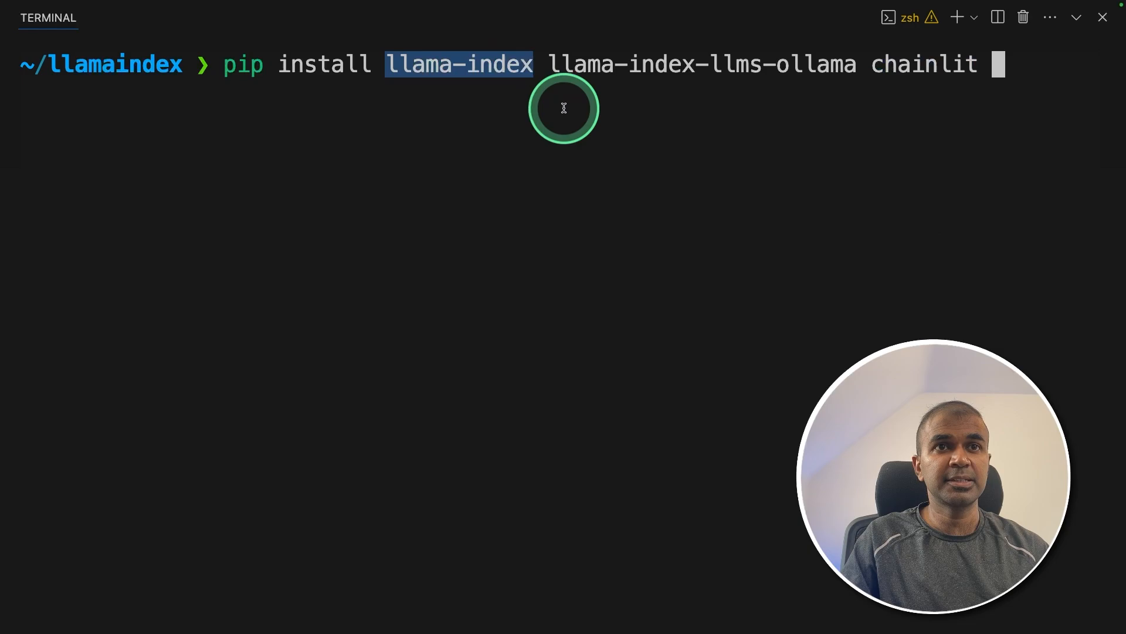
{"action": "double_click", "coordinate": [701, 63]}
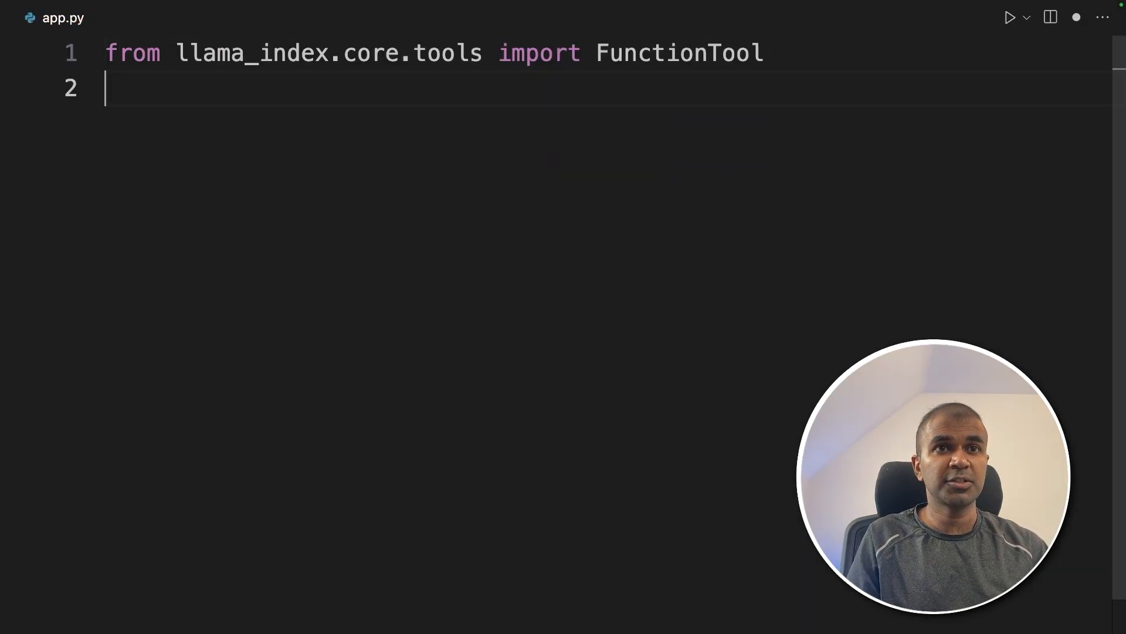
Step: Import ReActAgent from llama_index.core.agent and apply nest_asyncio
{"action": "type", "text": "from llama_index.core.agent import ReActAgent"}
{"action": "type", "text": "import nest_asyncio"}
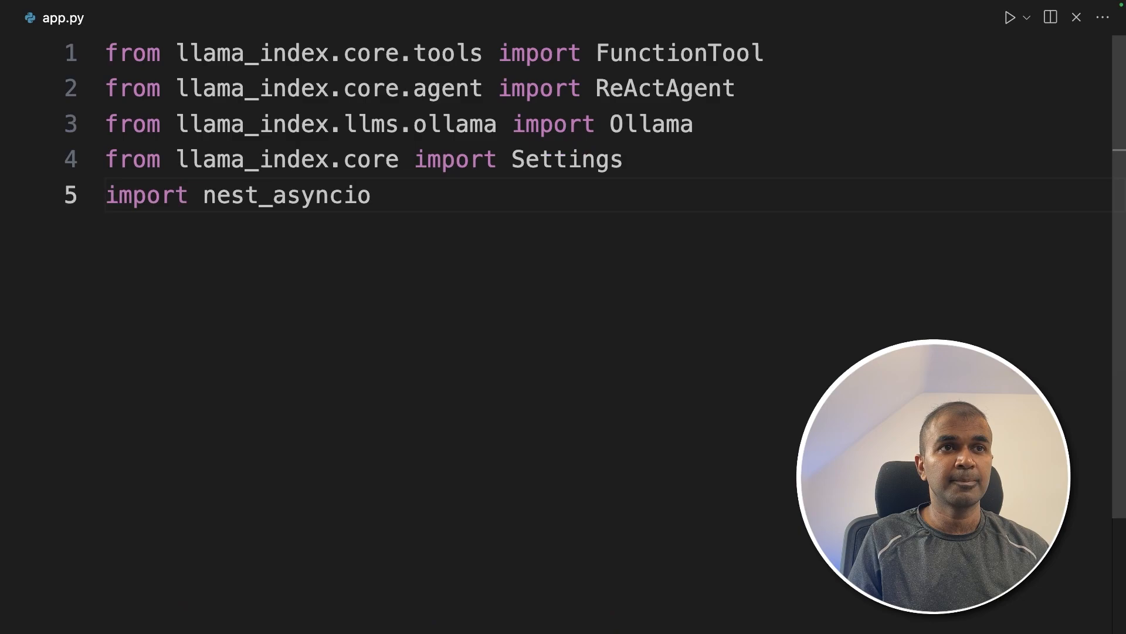
{"action": "key", "text": "enter"}
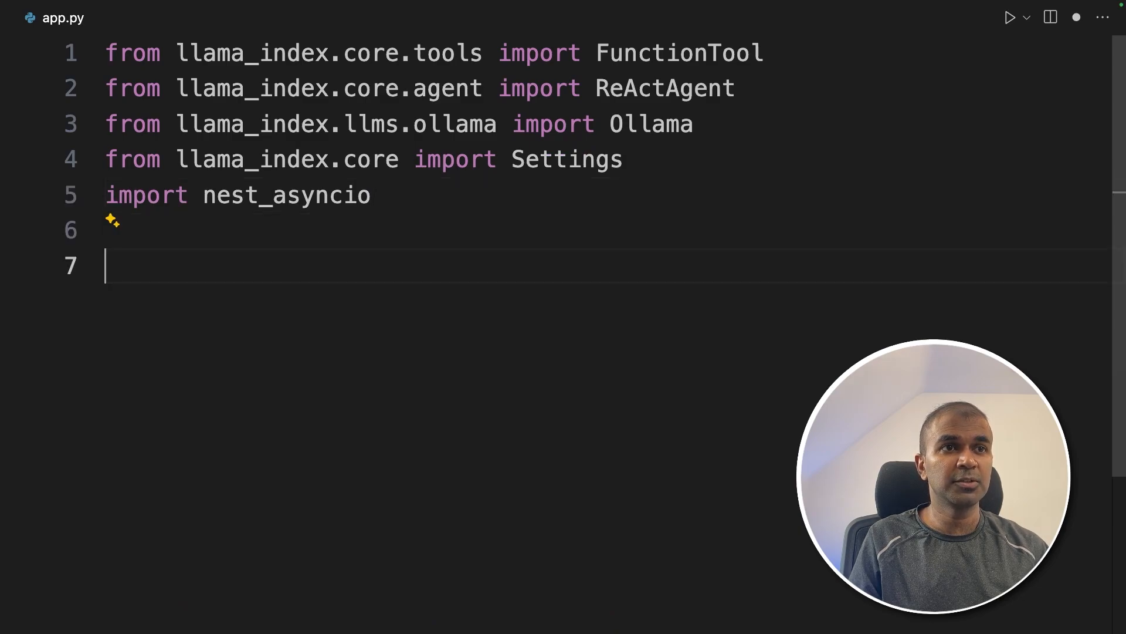
{"action": "type", "text": "nest_asyncio.apply()"}
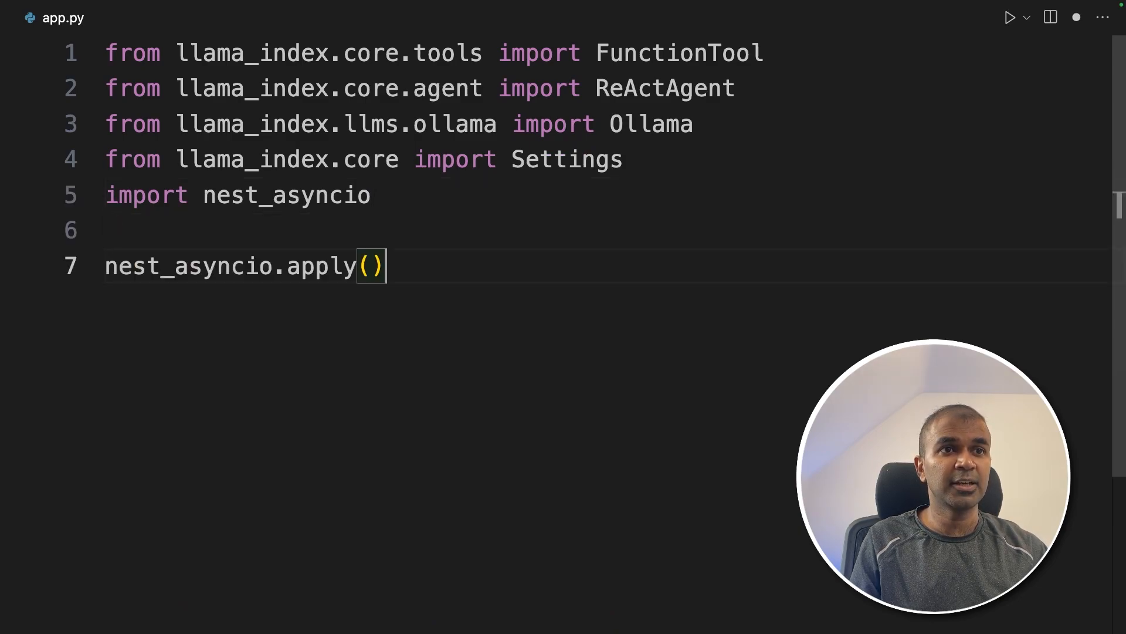
Step: Set llm = Ollama(model="llama3", request_timeout=120.0) as Settings.llm and add the '# 1. Create Custom Tools' heading
{"action": "type", "text": "llm = Ollama(model=\"llama3\", request_timeout=120.0)"}
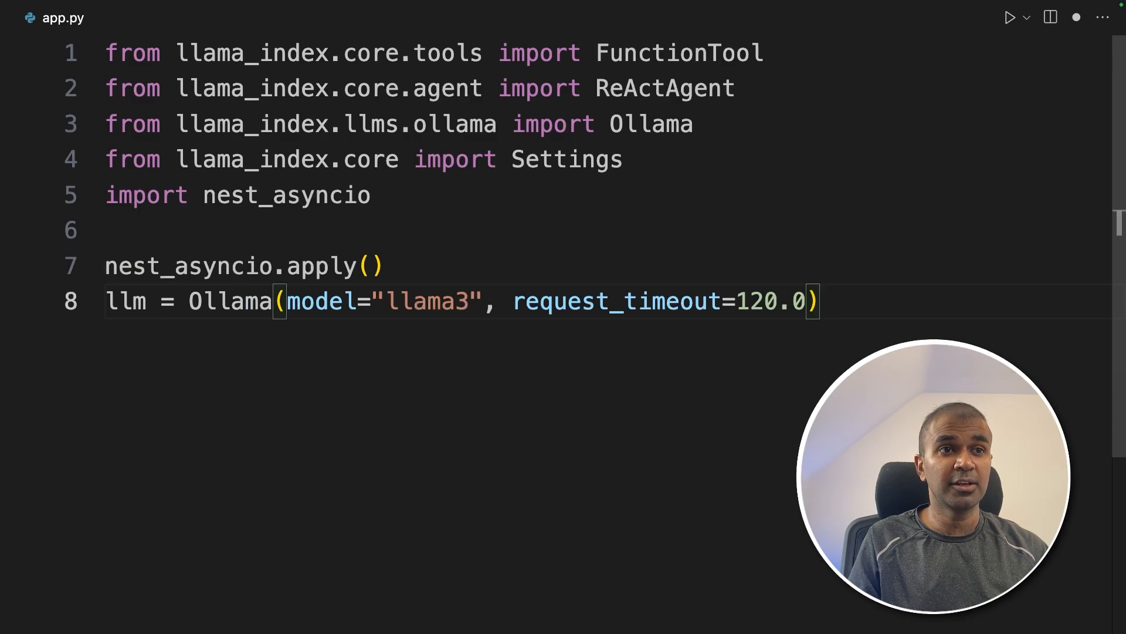
{"action": "left_click", "coordinate": [465, 302]}
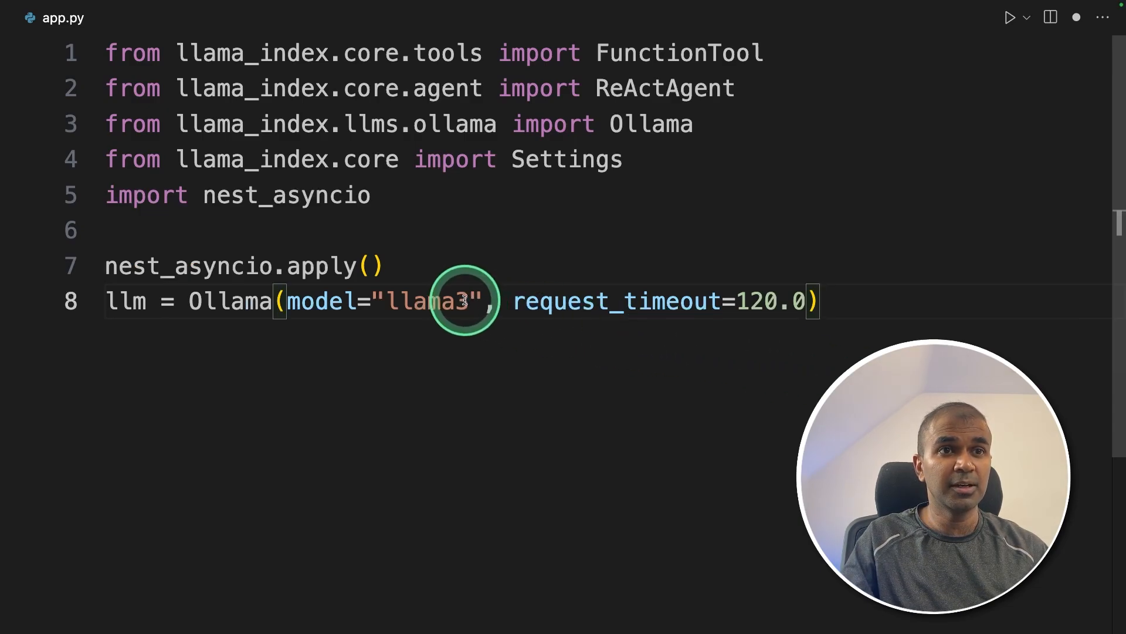
{"action": "type", "text": "Settings.llm = llm"}
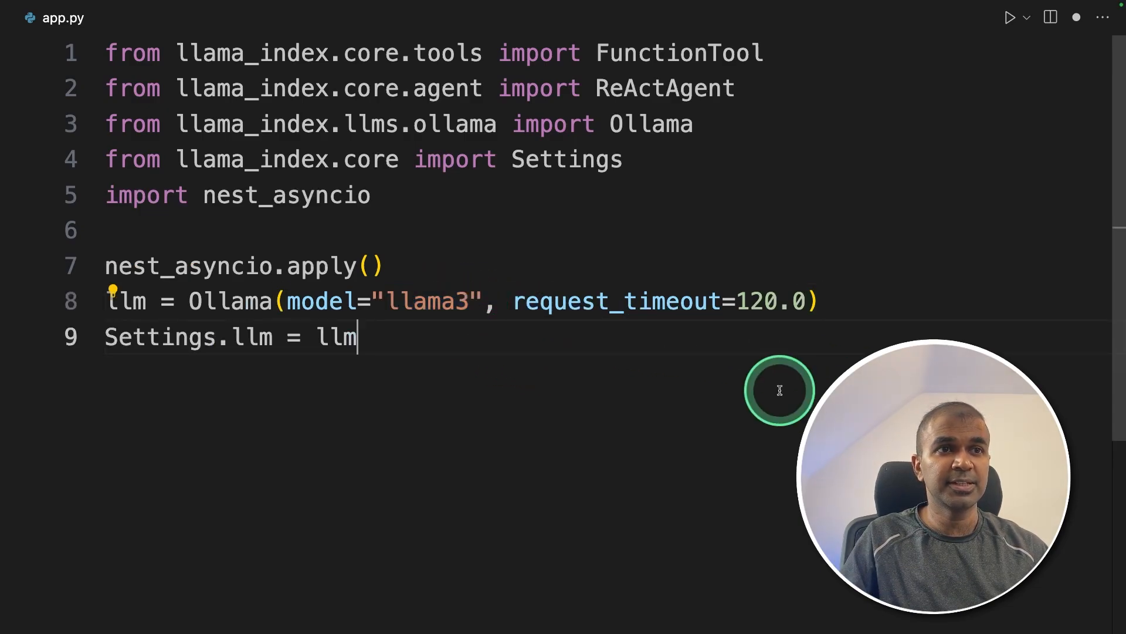
{"action": "double_click", "coordinate": [160, 337]}
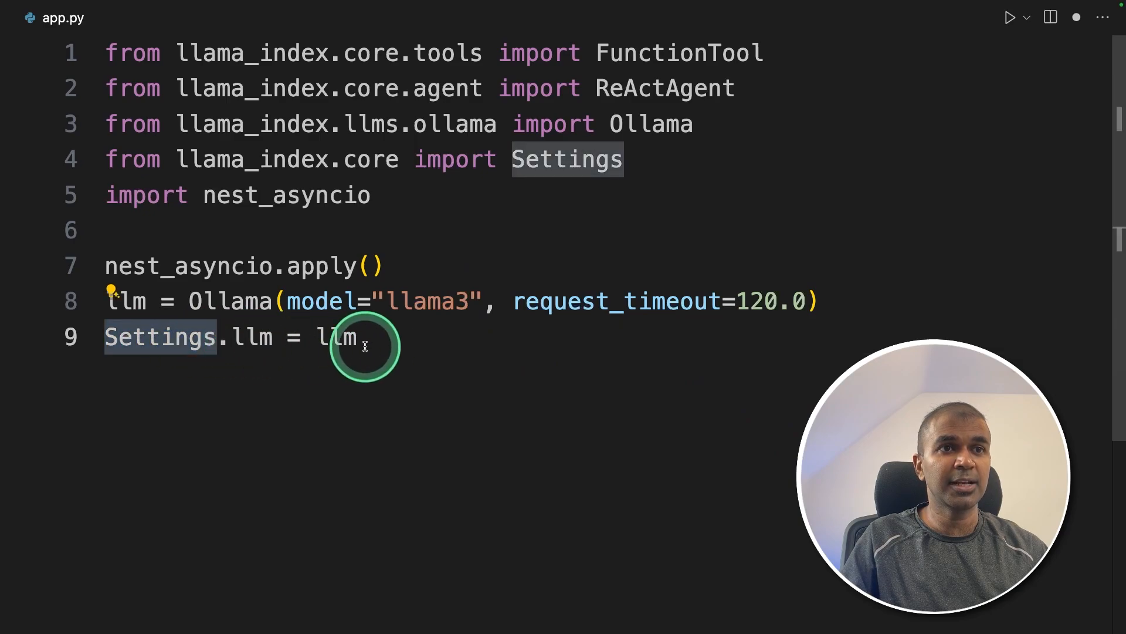
{"action": "key", "text": "enter"}
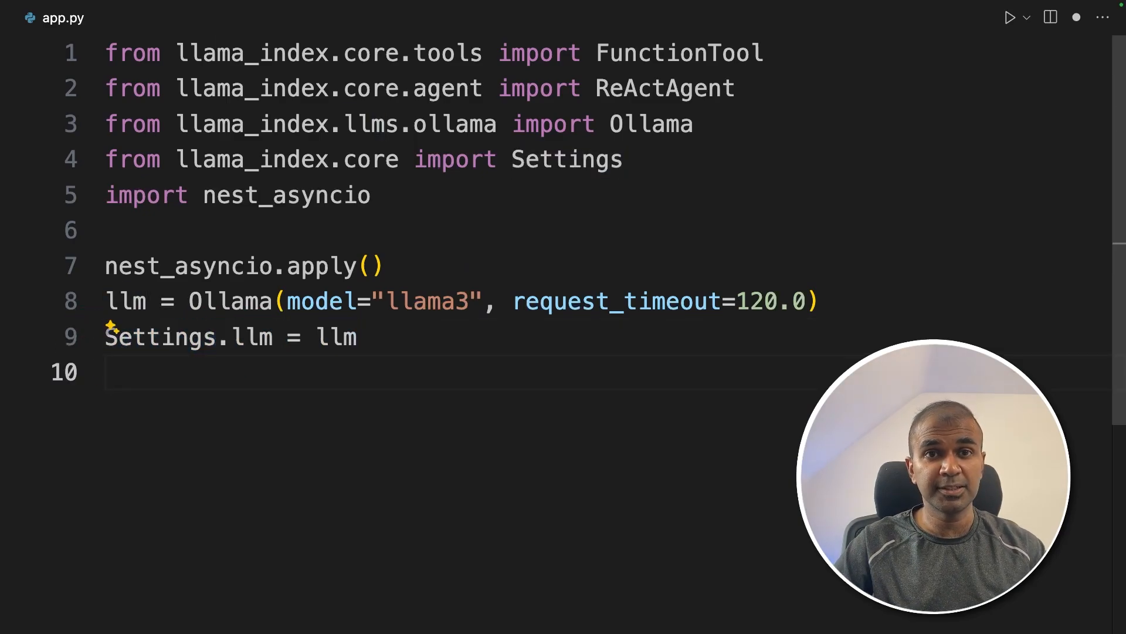
{"action": "type", "text": "# 1. Create Custom Tools"}
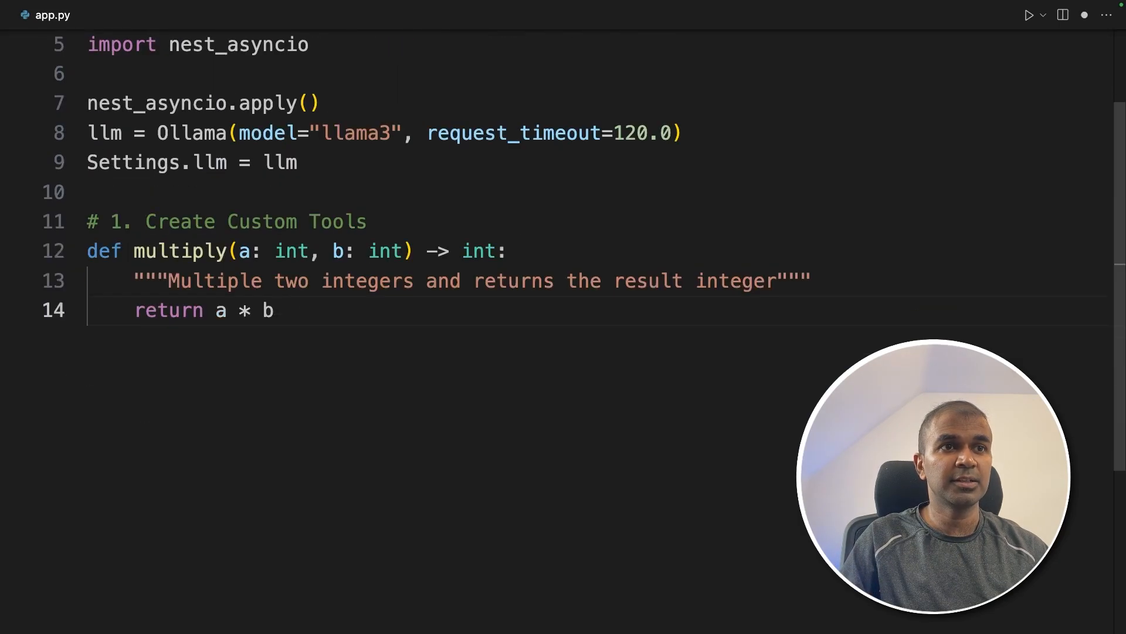
Step: Define the multiply function with typed int arguments, docstring and return, then the add, subtract and divide functions
{"action": "left_click_drag", "start_coordinate": [233, 251], "coordinate": [331, 251]}
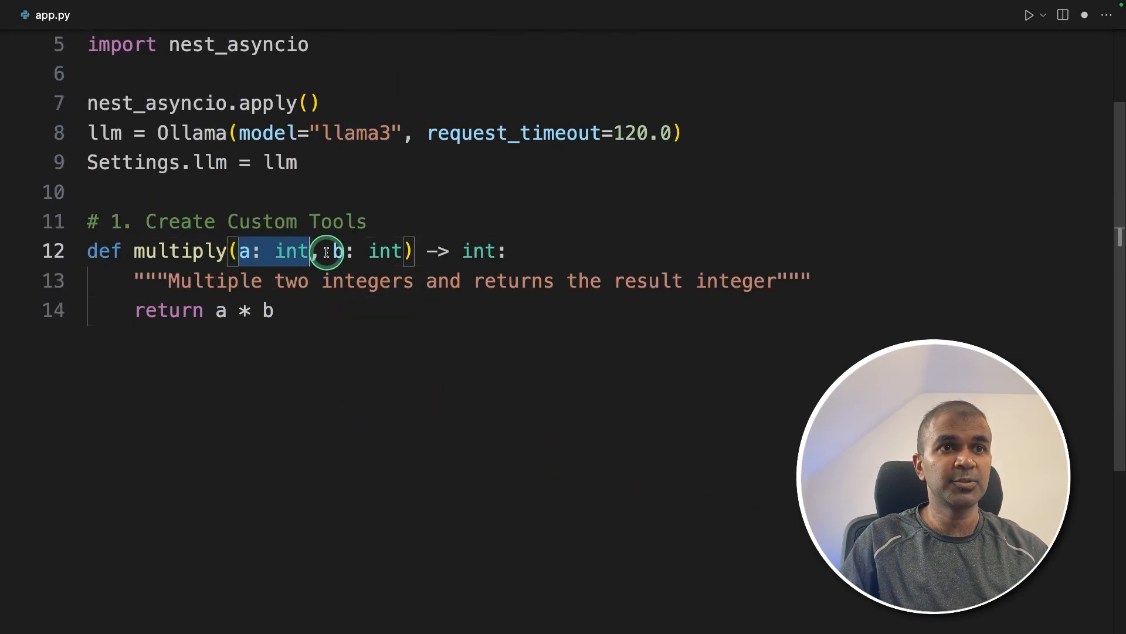
{"action": "left_click", "coordinate": [118, 310]}
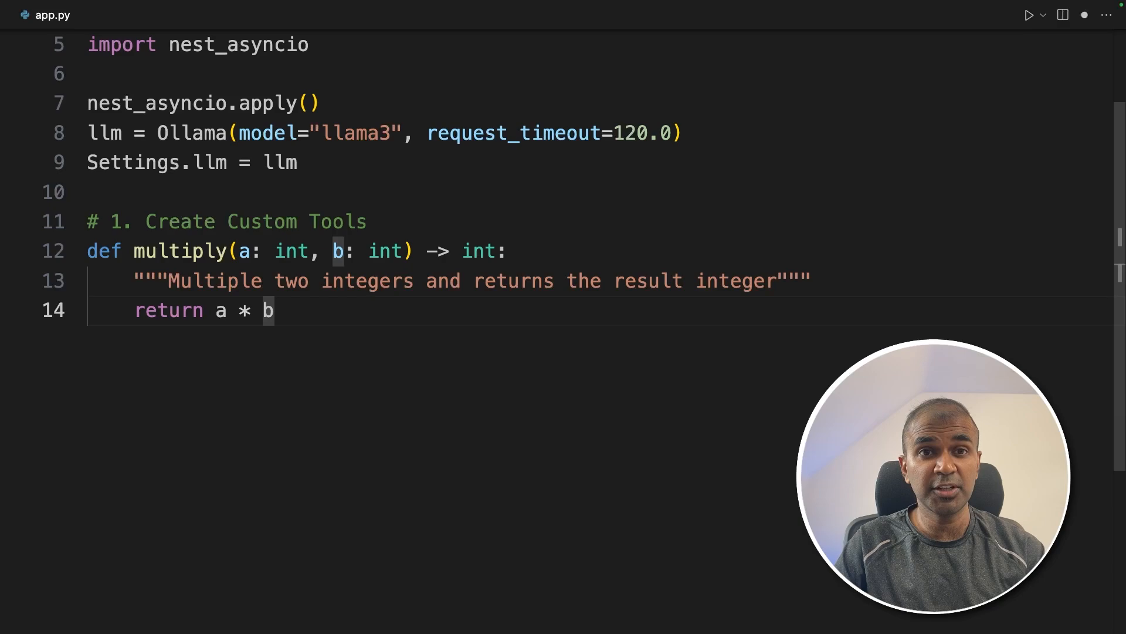
{"action": "left_click", "coordinate": [351, 135]}
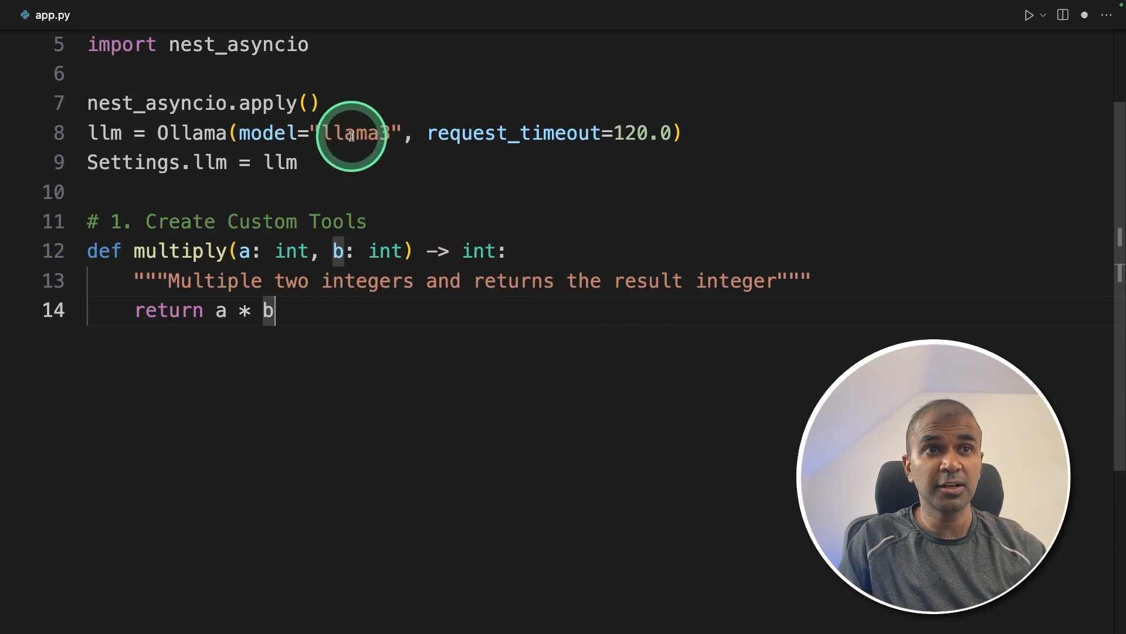
{"action": "double_click", "coordinate": [352, 133]}
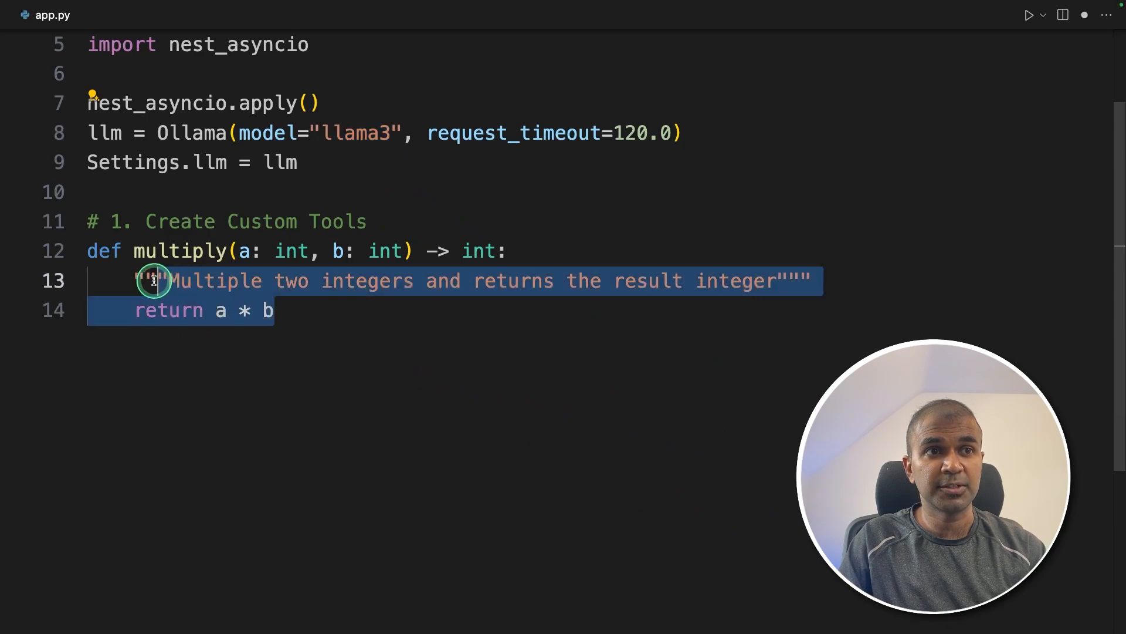
{"action": "left_click", "coordinate": [338, 251]}
{"action": "type", "text": "def divide(a: int, b: int) -> int:"}
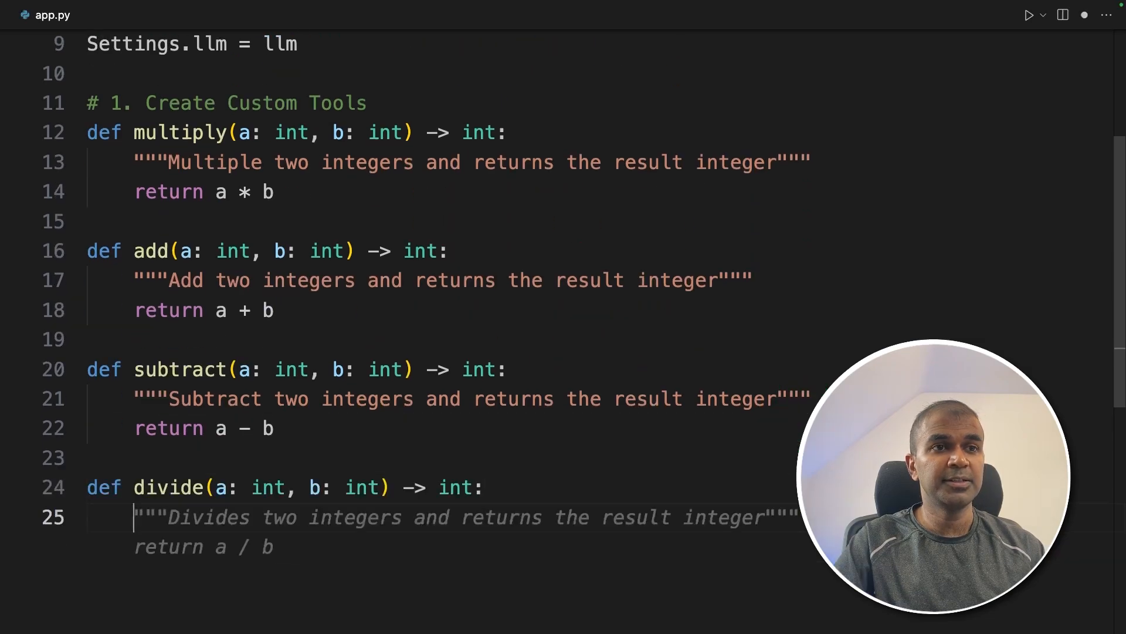
{"action": "left_click", "coordinate": [351, 549]}
{"action": "type", "text": "multiply_tool = FunctionTool.from_defaults(fn=multiply)"}
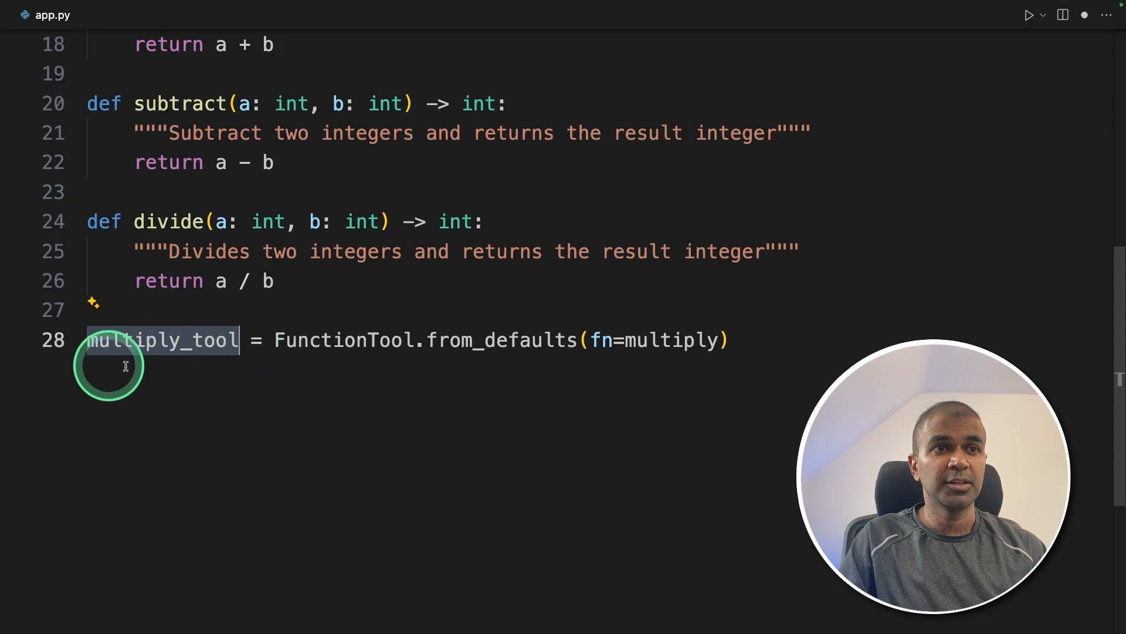
Step: Wrap the functions as multiply_tool, add_tool, subtract_tool and divide_tool via FunctionTool.from_defaults, then add '# 2. Create Agent'
{"action": "double_click", "coordinate": [345, 340]}
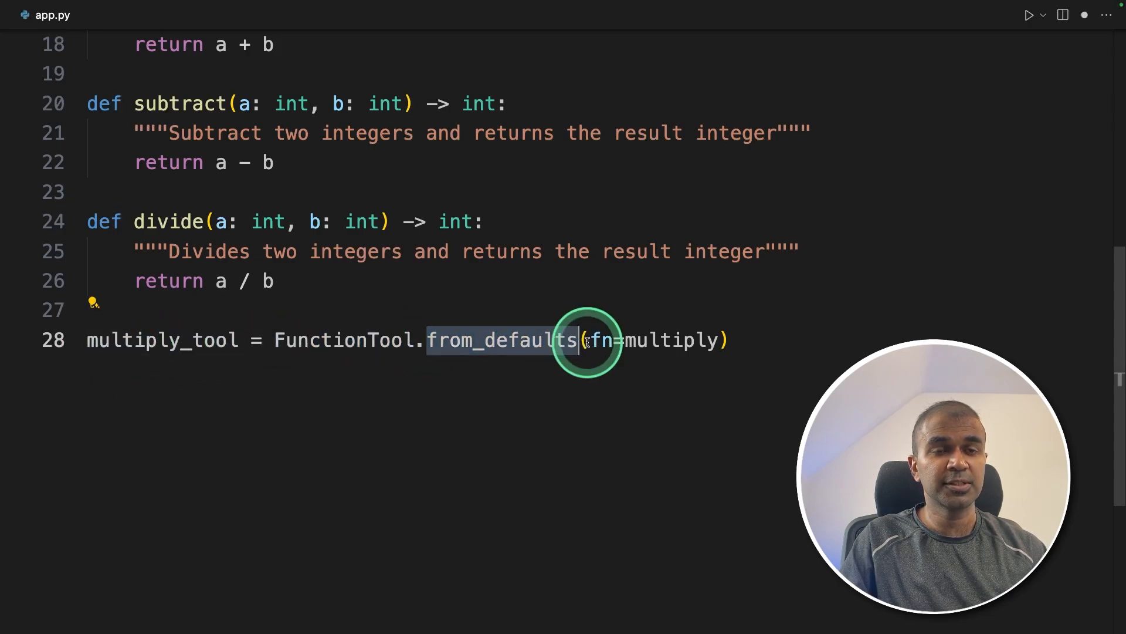
{"action": "left_click", "coordinate": [586, 340]}
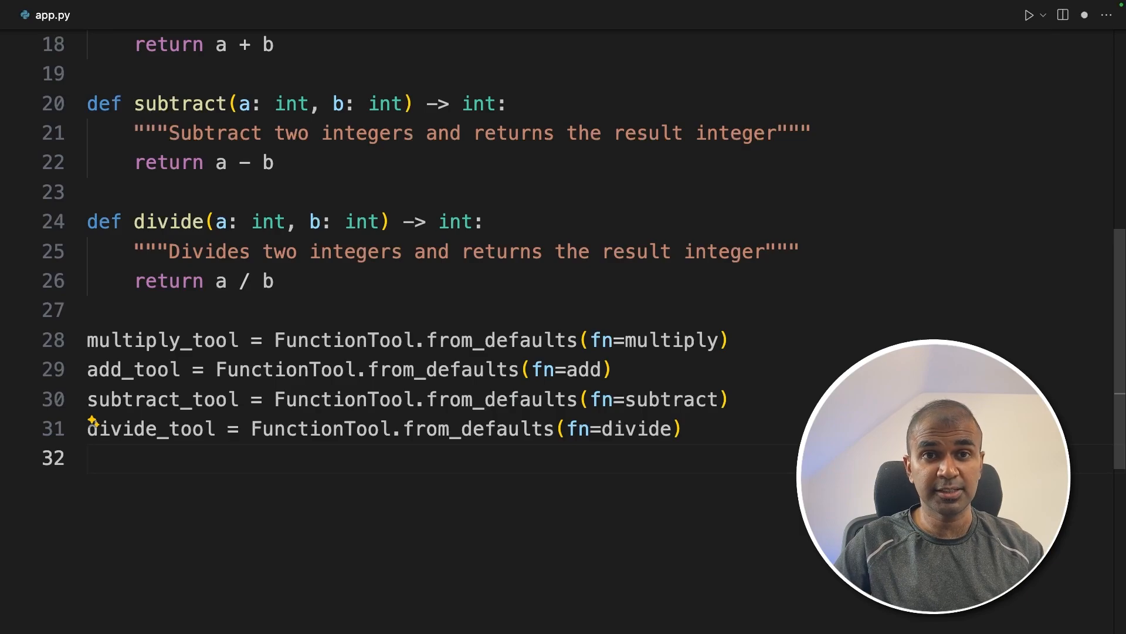
{"action": "type", "text": "# 2. Create Agent"}
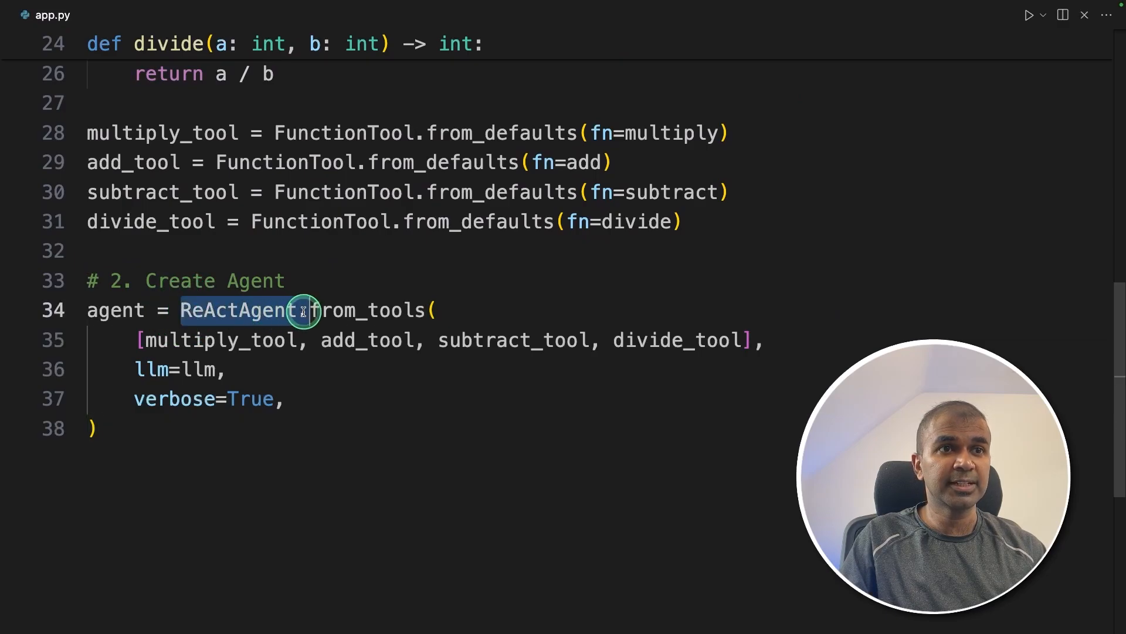
Step: Create the verbose ReActAgent from the tools, chat 'What is (121 + 2) * 5?' and print str(response)
{"action": "double_click", "coordinate": [367, 310]}
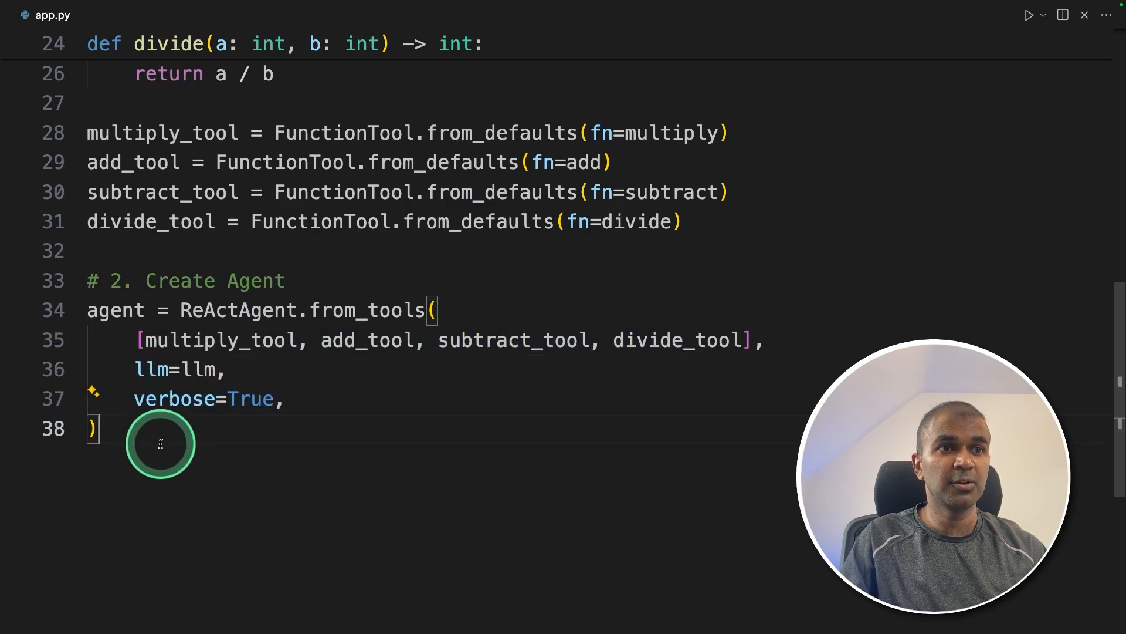
{"action": "scroll", "scroll_direction": "down", "scroll_amount": 3}
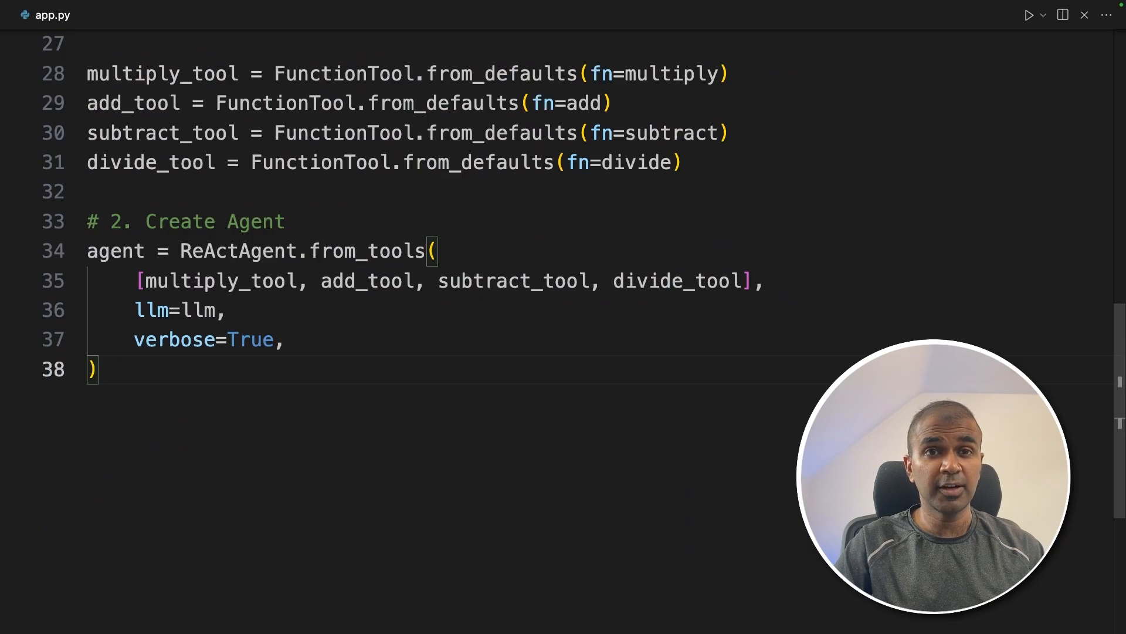
{"action": "type", "text": "response = agent.chat(\"What is (121 + 2) * 5?\")"}
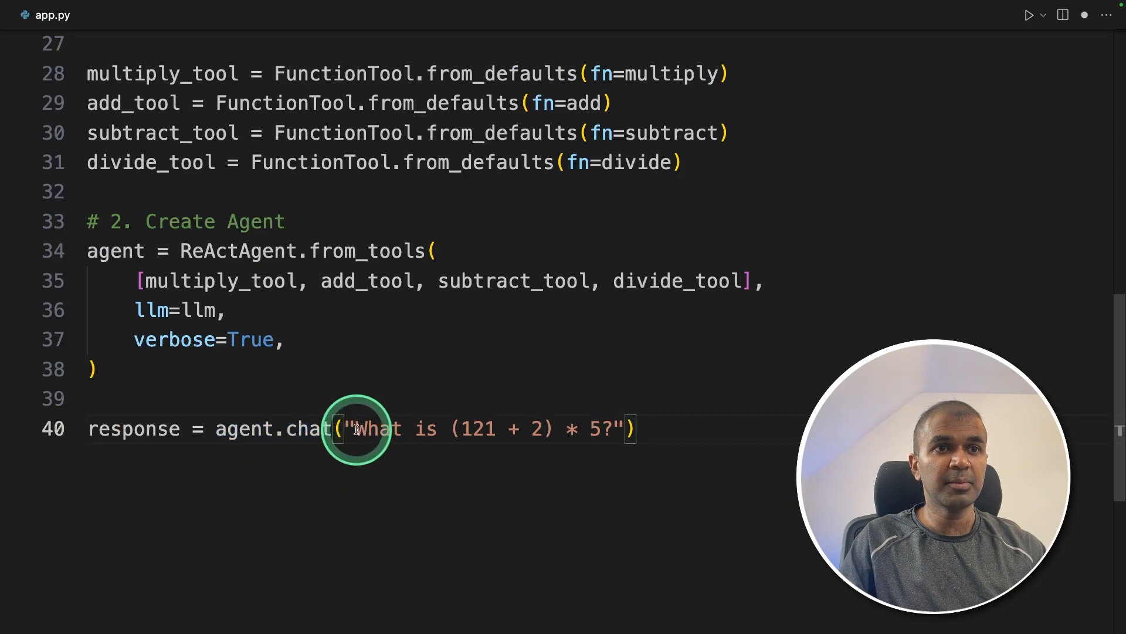
{"action": "left_click_drag", "start_coordinate": [352, 429], "coordinate": [549, 429]}
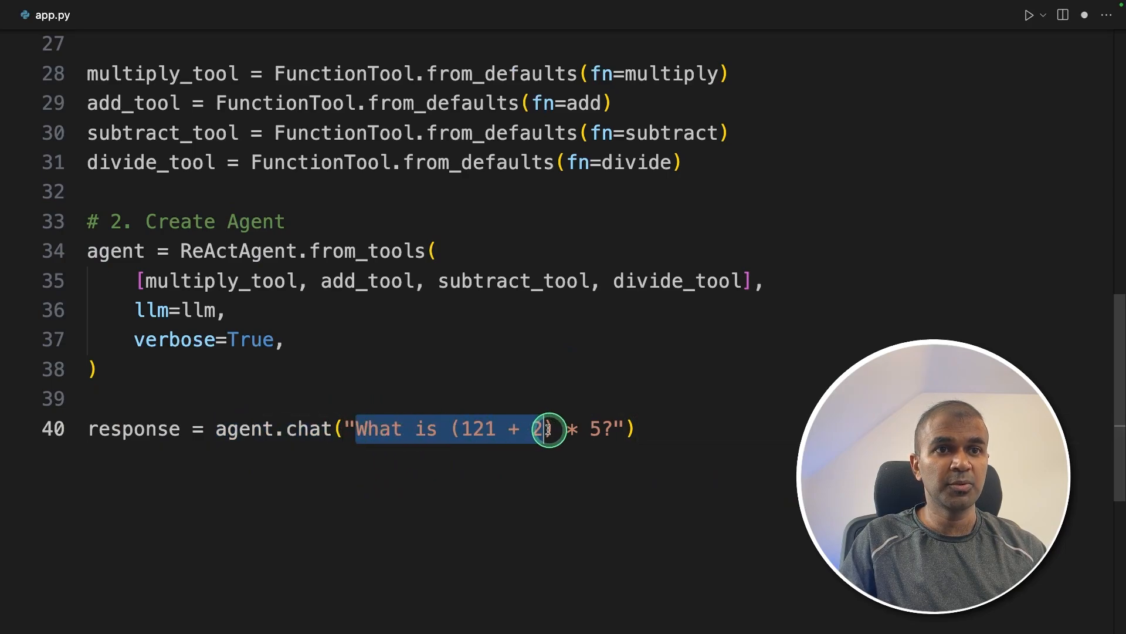
{"action": "type", "text": "print(str(response))"}
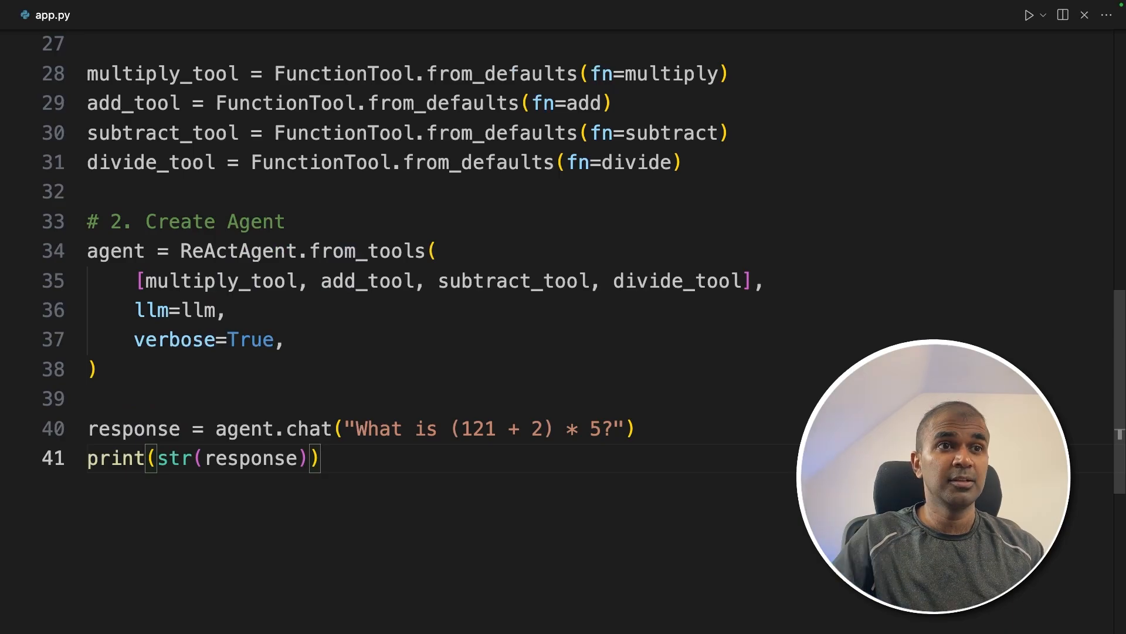
{"action": "scroll", "scroll_direction": "up", "scroll_amount": 3}
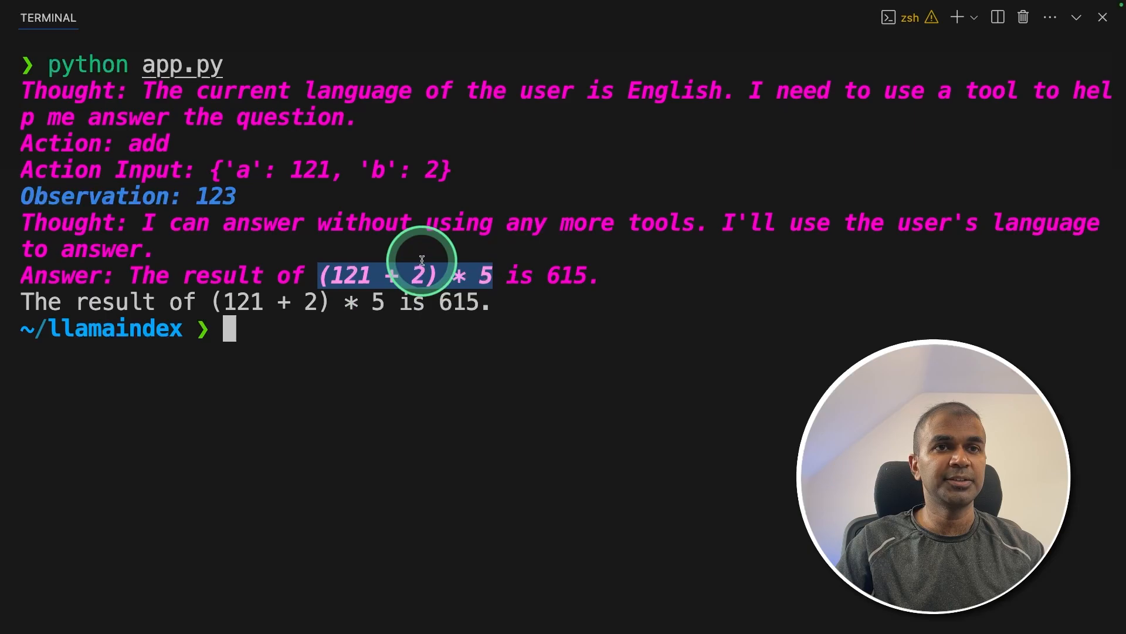
{"action": "mouse_move", "coordinate": [140, 220]}
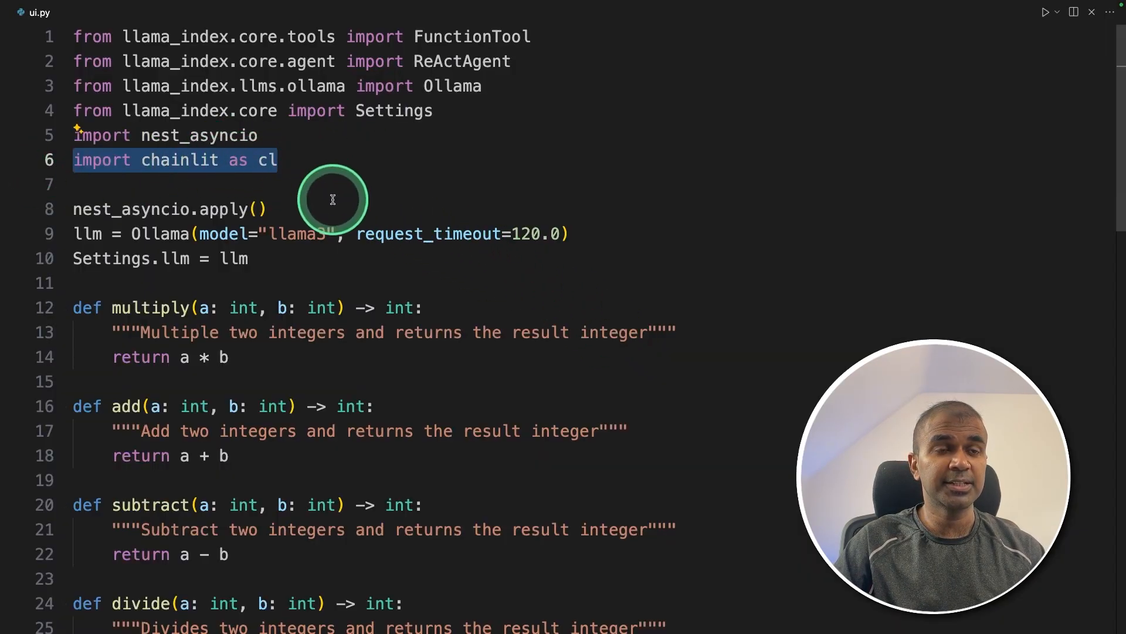
Step: Review ui.py's 'I am AI Agent' greeting on chat start and the on_message handler sending the agent's reply
{"action": "scroll", "scroll_direction": "down", "scroll_amount": 3}
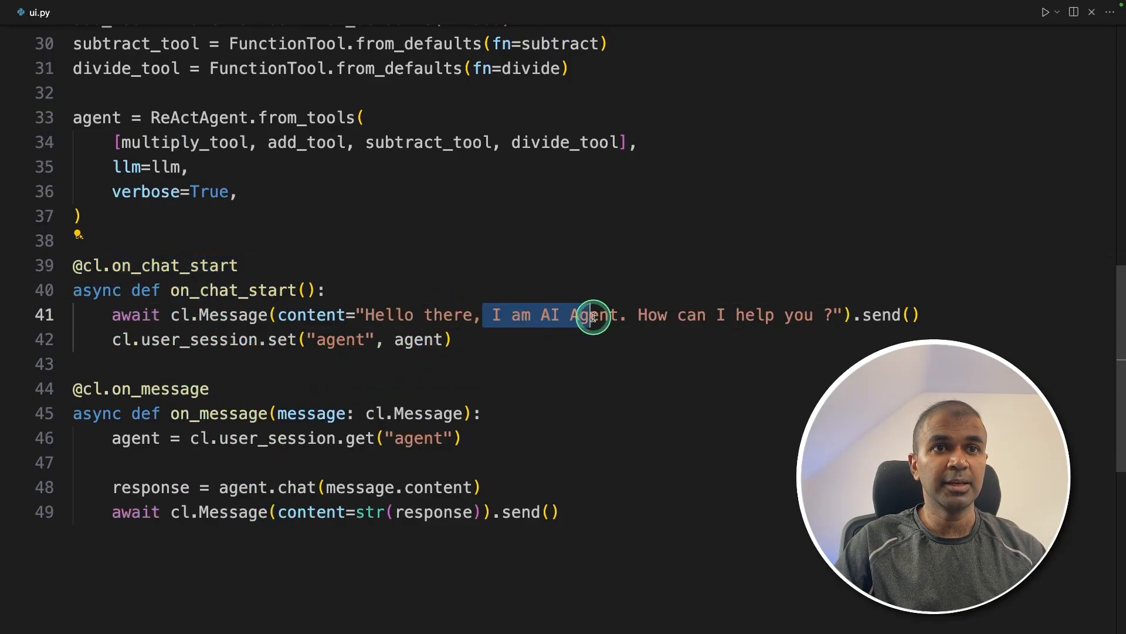
{"action": "left_click_drag", "start_coordinate": [596, 315], "coordinate": [815, 314]}
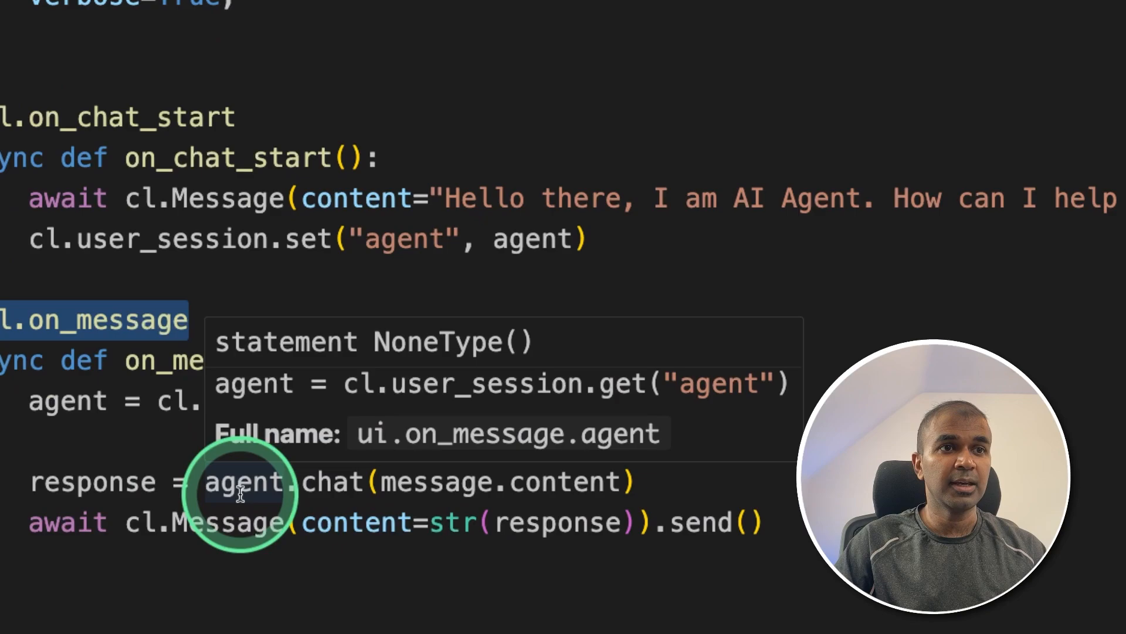
{"action": "left_click_drag", "start_coordinate": [237, 494], "coordinate": [589, 482]}
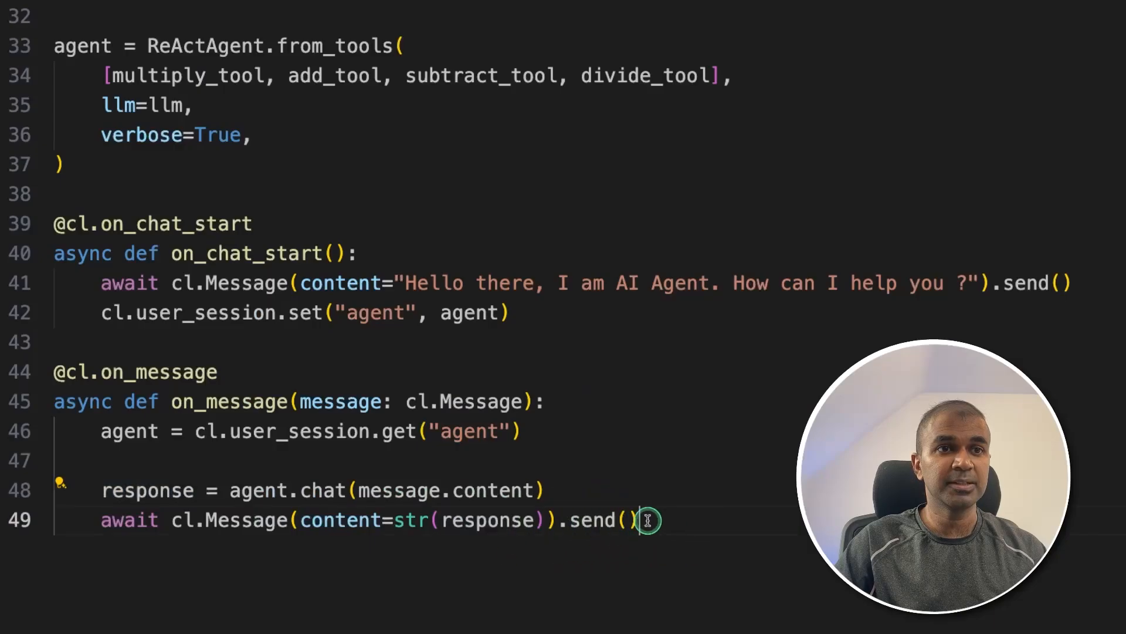
{"action": "left_click", "coordinate": [636, 520]}
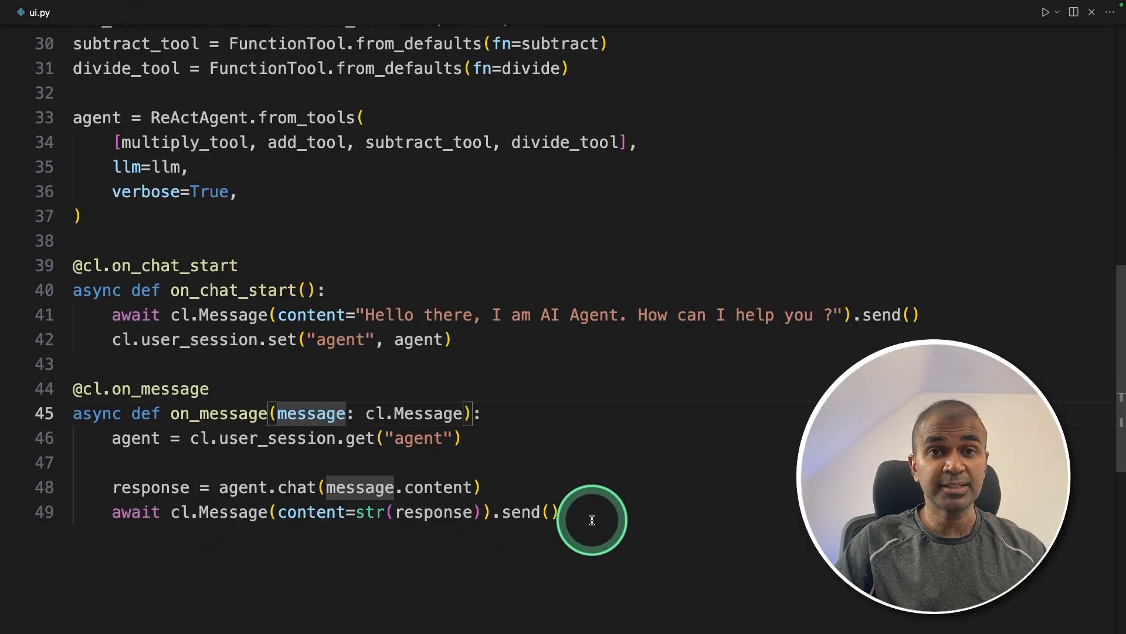
{"action": "left_click_drag", "start_coordinate": [74, 265], "coordinate": [559, 511]}
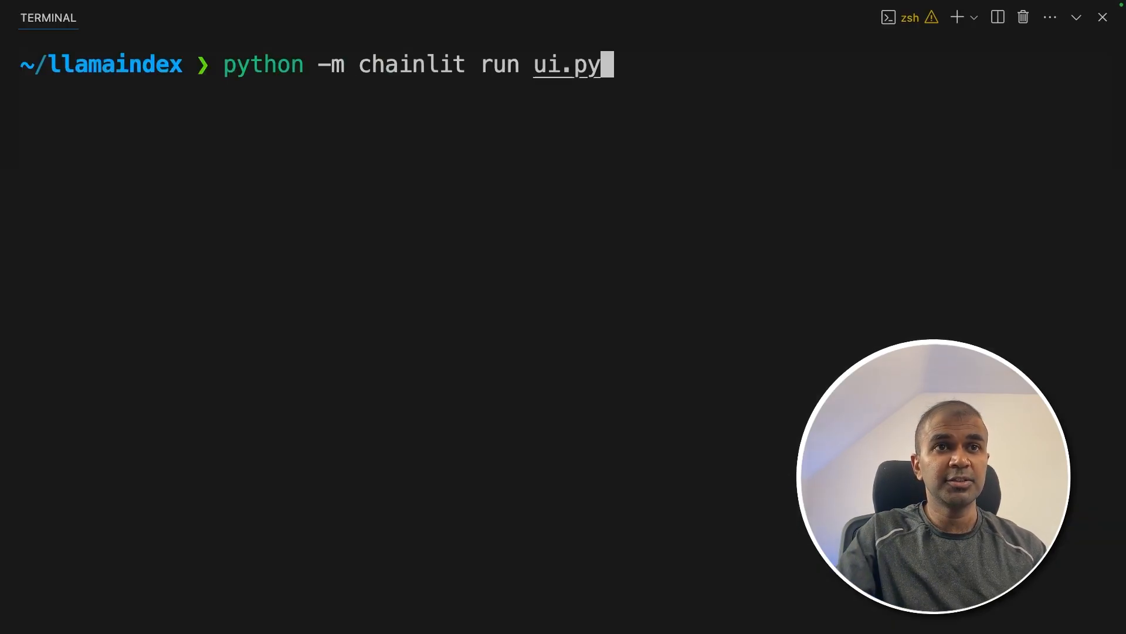
Step: Run 'python -m chainlit run ui.py', rerunning it after the ModuleNotFoundError for llama_index.core.tools
{"action": "left_click", "coordinate": [231, 64]}
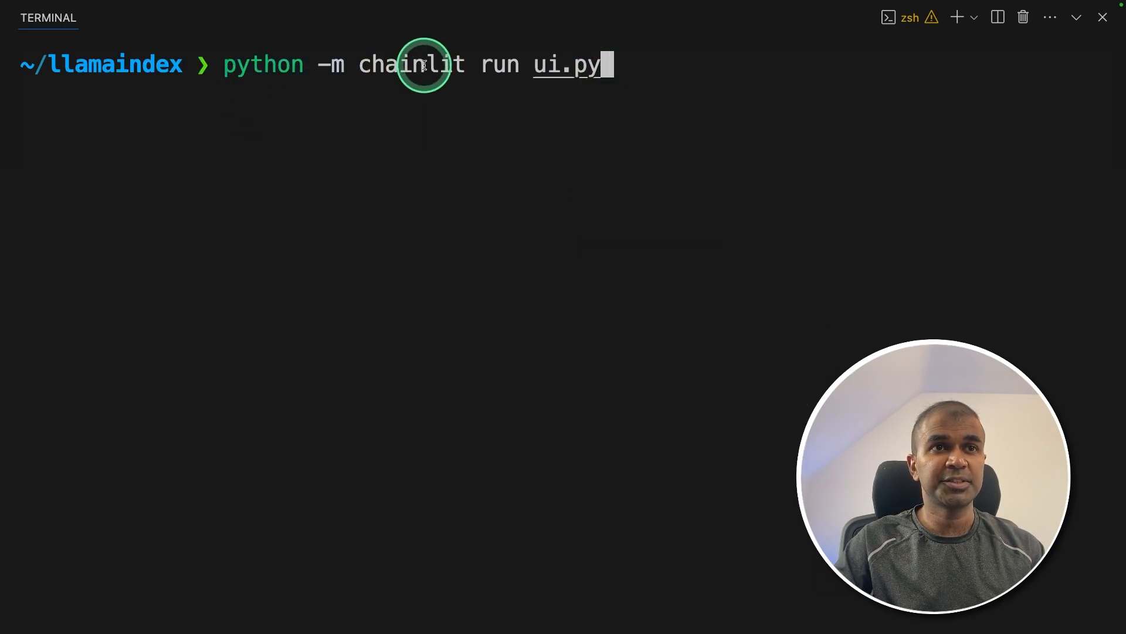
{"action": "double_click", "coordinate": [412, 63]}
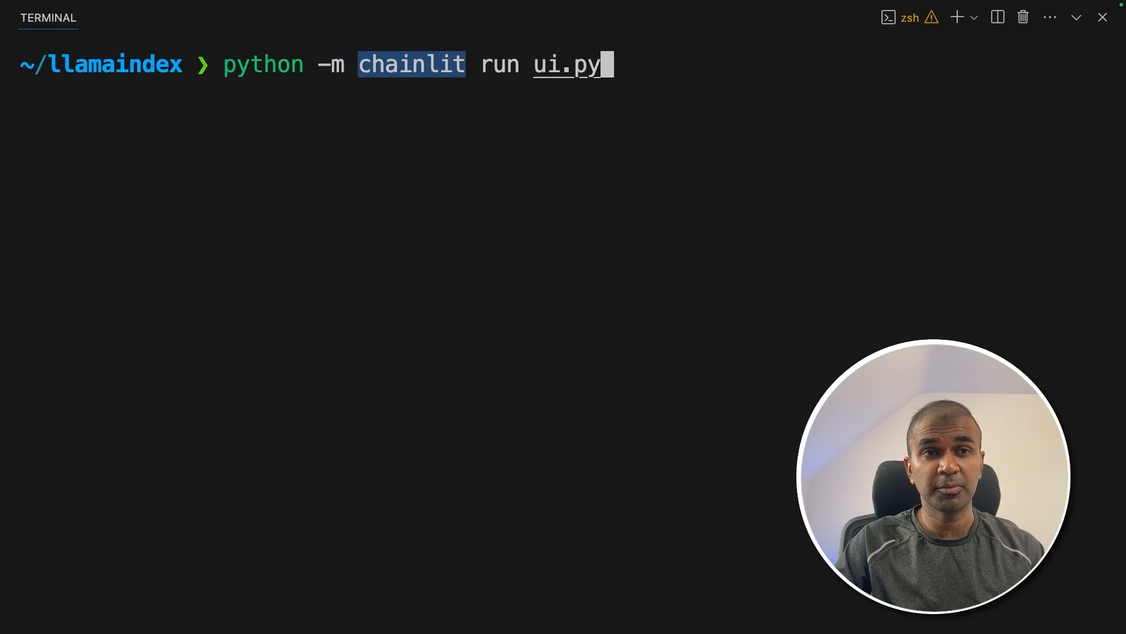
{"action": "left_click", "coordinate": [763, 317]}
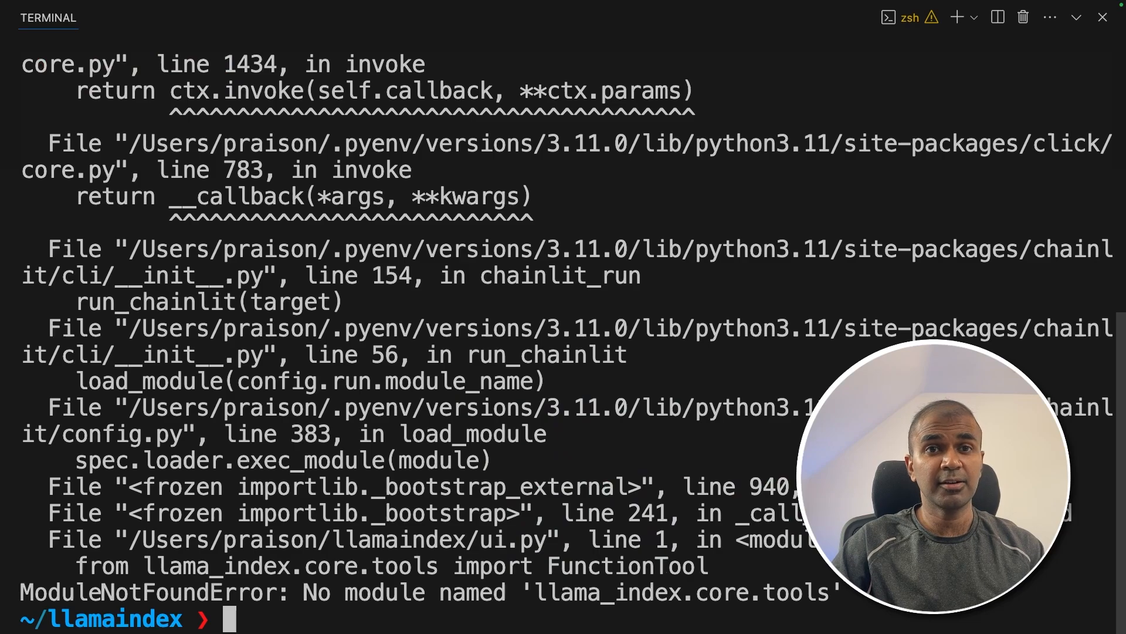
{"action": "type", "text": "python -m chainlit run ui.py"}
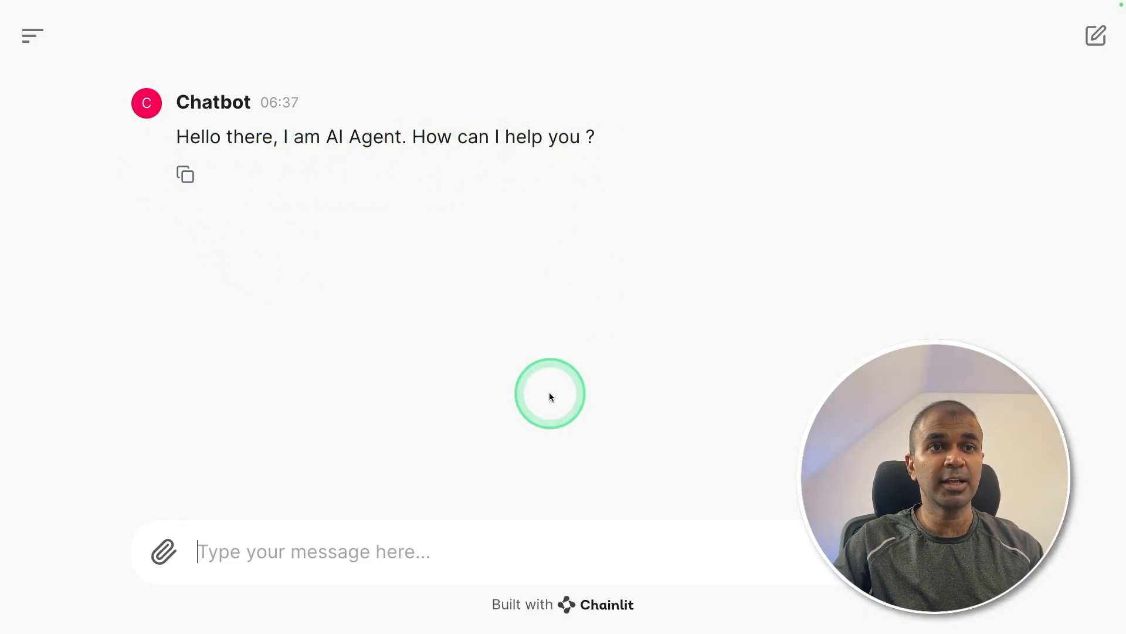
Step: Start typing the question 'What is (5 + 3) 2' into the Chainlit message box
{"action": "type", "text": "What is"}
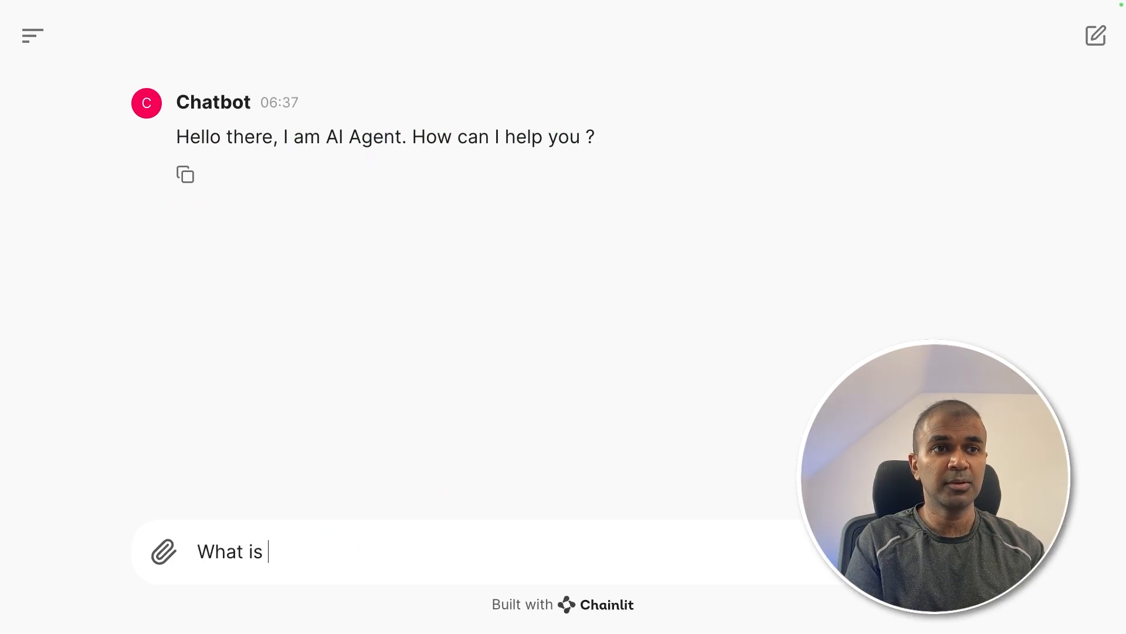
{"action": "type", "text": "(5 + 3) 2"}
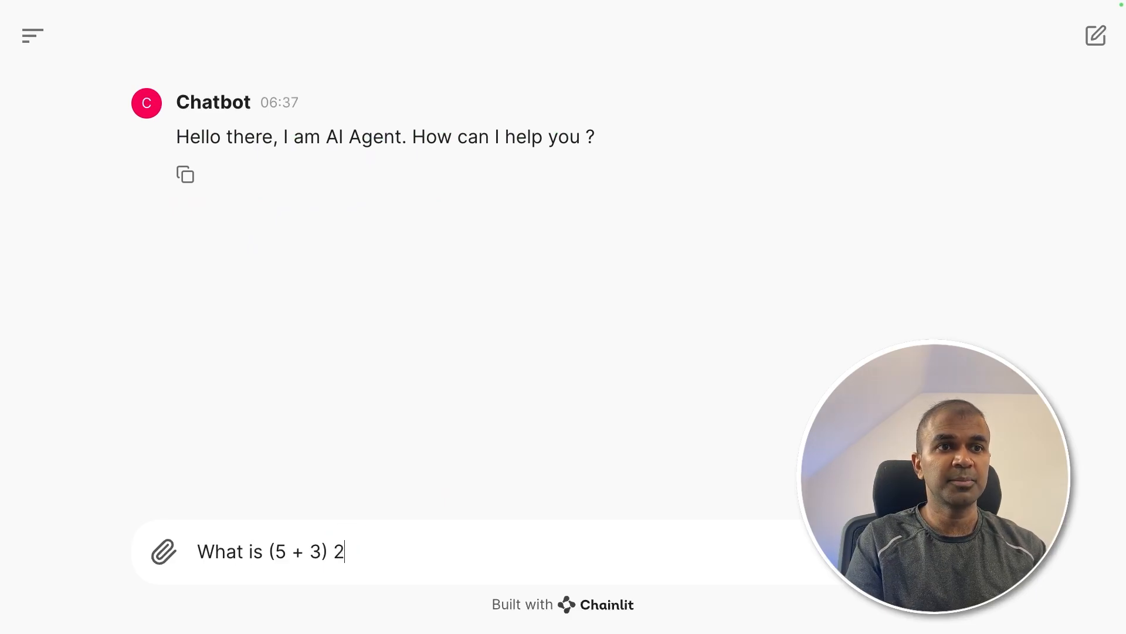